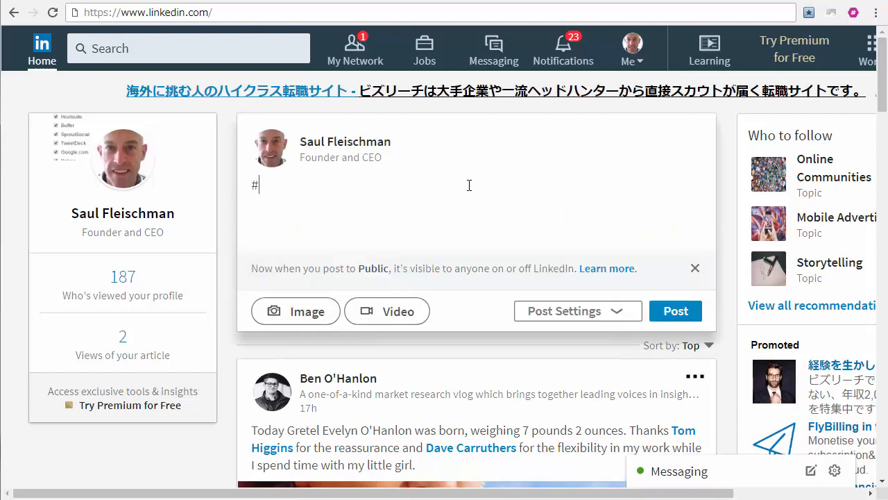
Step: Write the post text "Feeling a lot of love for the team today ;-)" over the earlier #seo draft
{"action": "type", "text": "seo"}
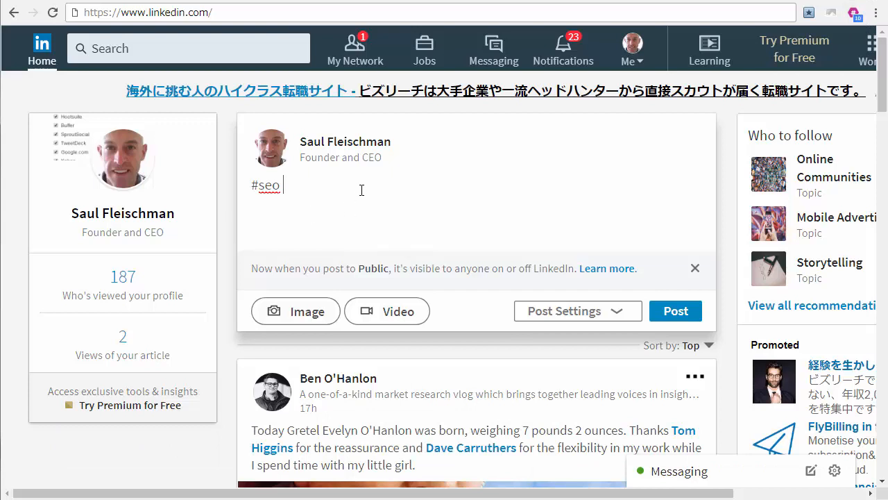
{"action": "type", "text": "Feeling a lot of love for the team today ;-)"}
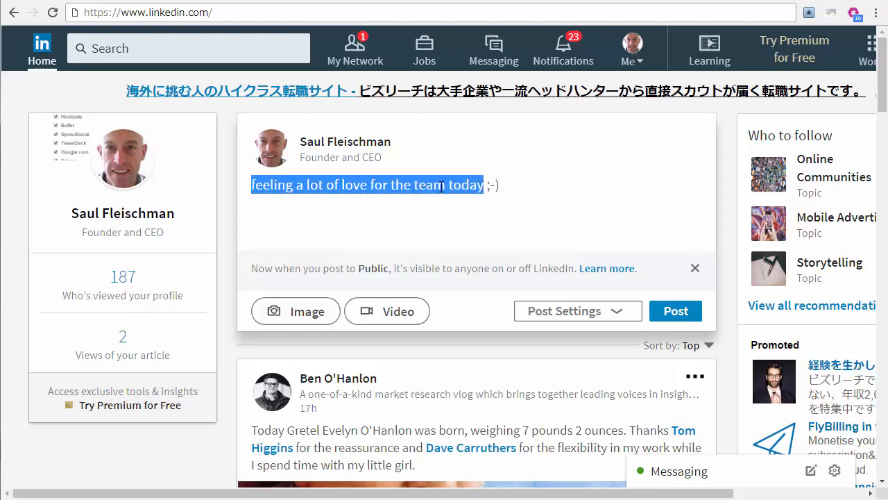
Step: Add RiteTag's suggested hashtags #love #team #feeling #work #hope under the sentence
{"action": "right_click", "coordinate": [367, 185]}
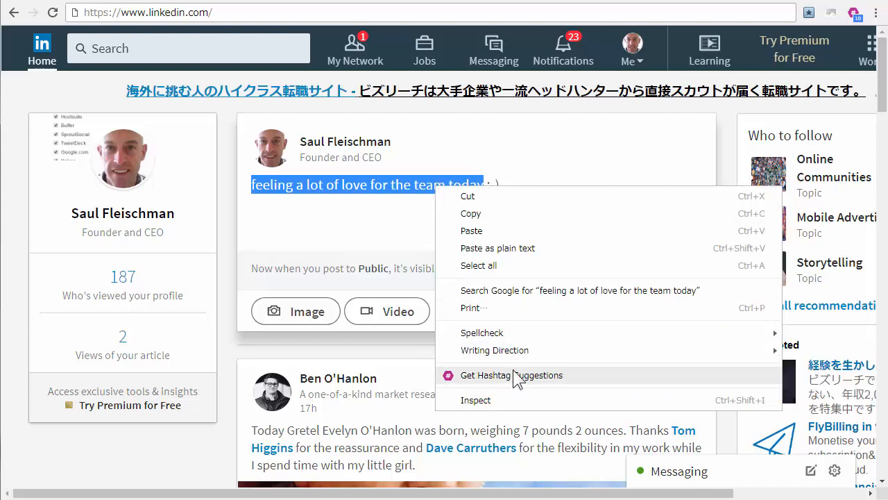
{"action": "left_click", "coordinate": [512, 374]}
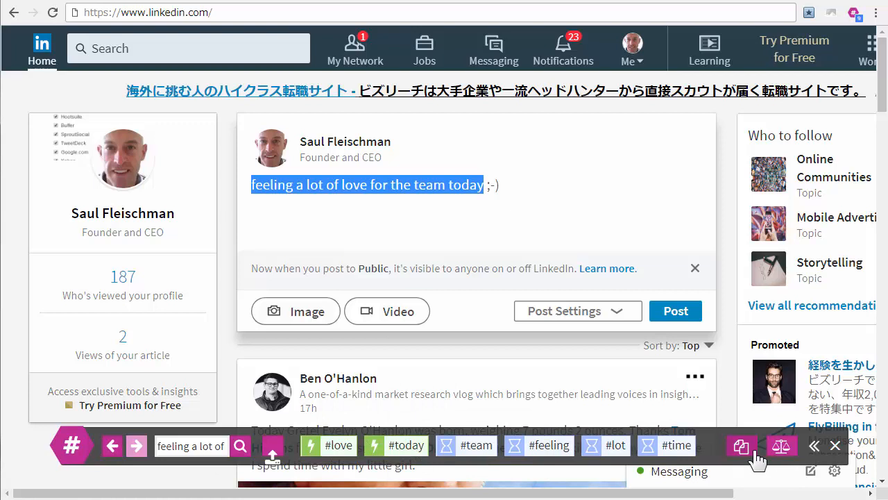
{"action": "left_click", "coordinate": [741, 445]}
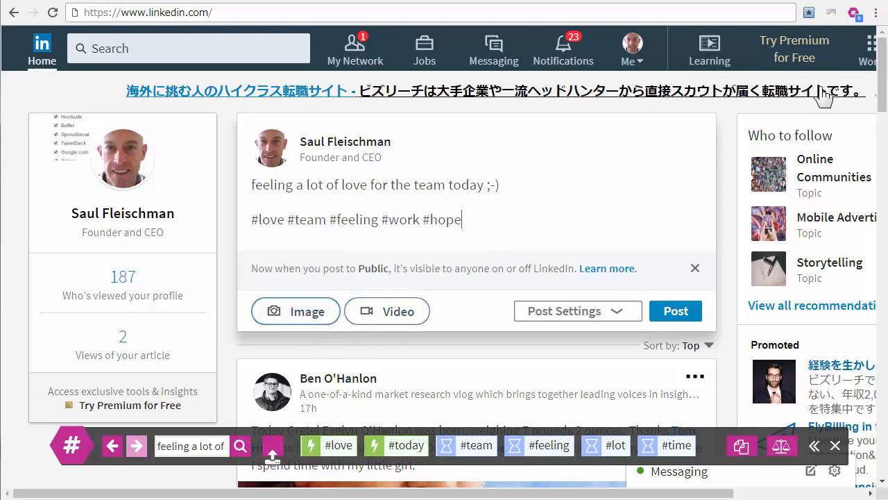
Step: Attach the glowing-heart photo and append its image-based tags like #photography #beauty #smile
{"action": "left_click", "coordinate": [294, 311]}
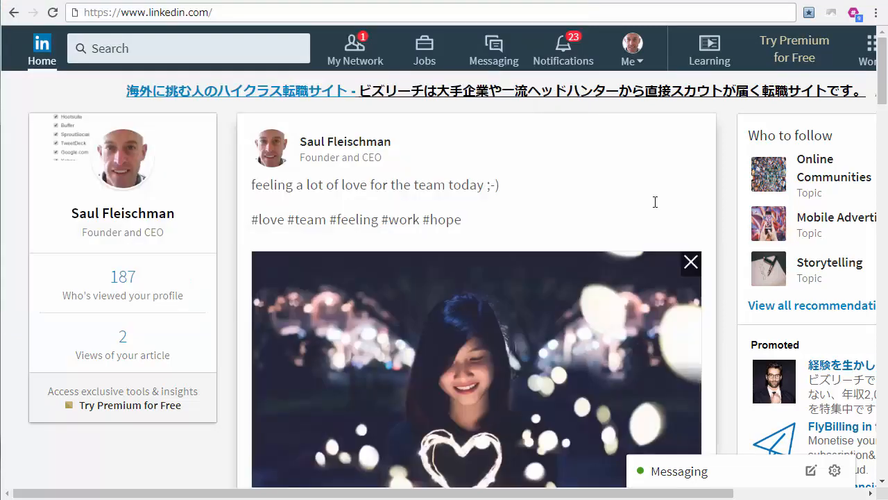
{"action": "scroll", "scroll_direction": "down", "scroll_amount": 3}
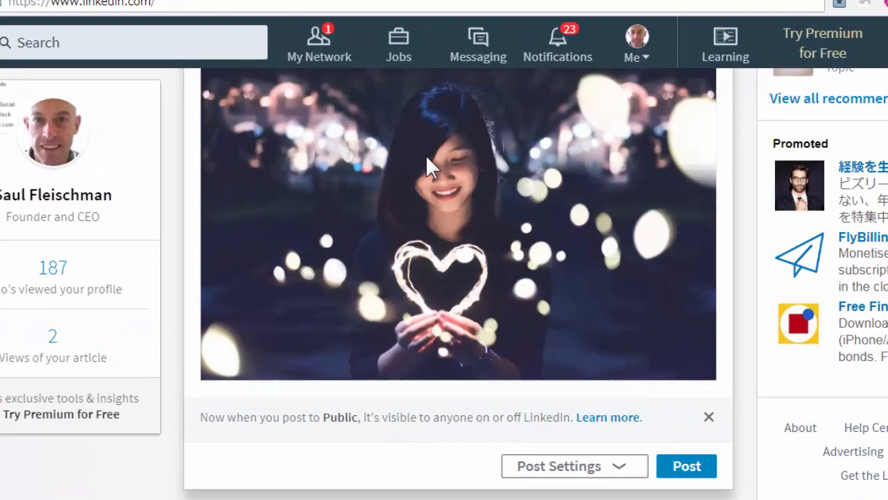
{"action": "right_click", "coordinate": [431, 167]}
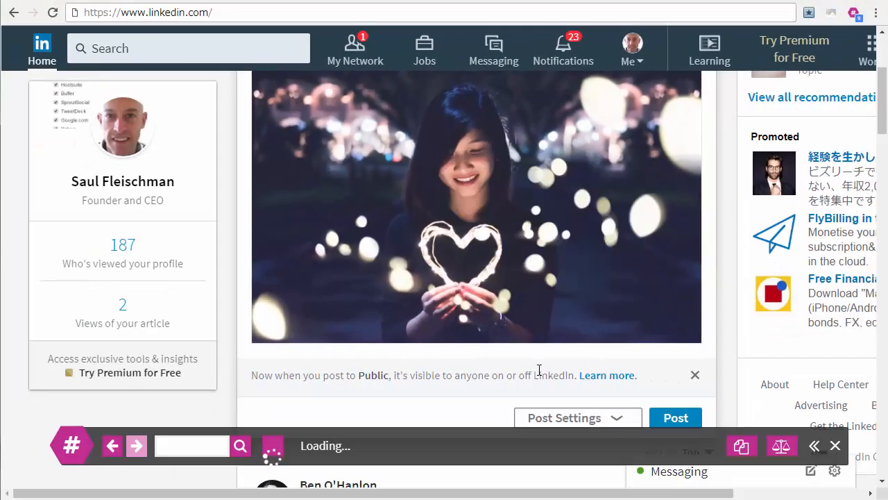
{"action": "mouse_move", "coordinate": [608, 425]}
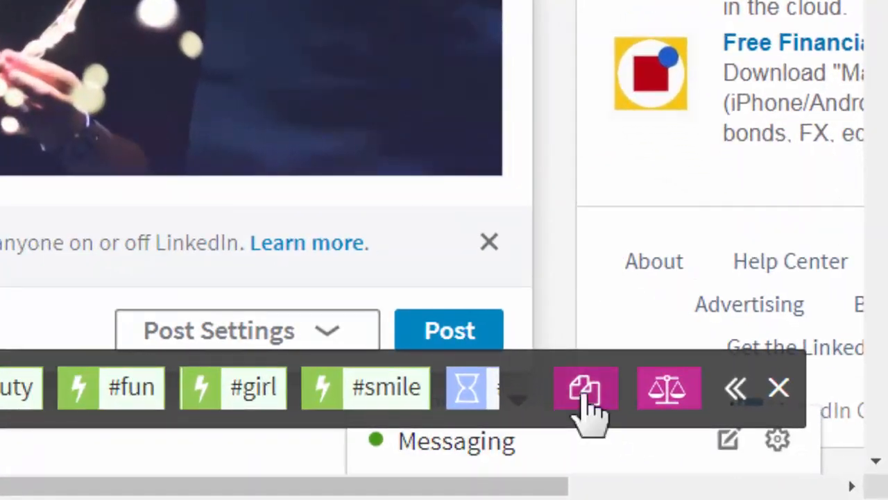
{"action": "left_click", "coordinate": [586, 387]}
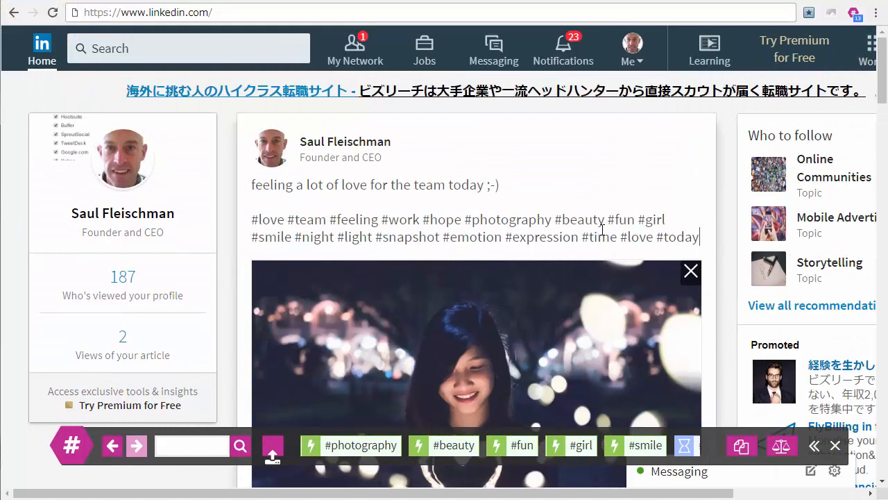
Step: Add a #seotips line under the sentence and bring up the photo's options for more suggestions
{"action": "type", "text": "#s"}
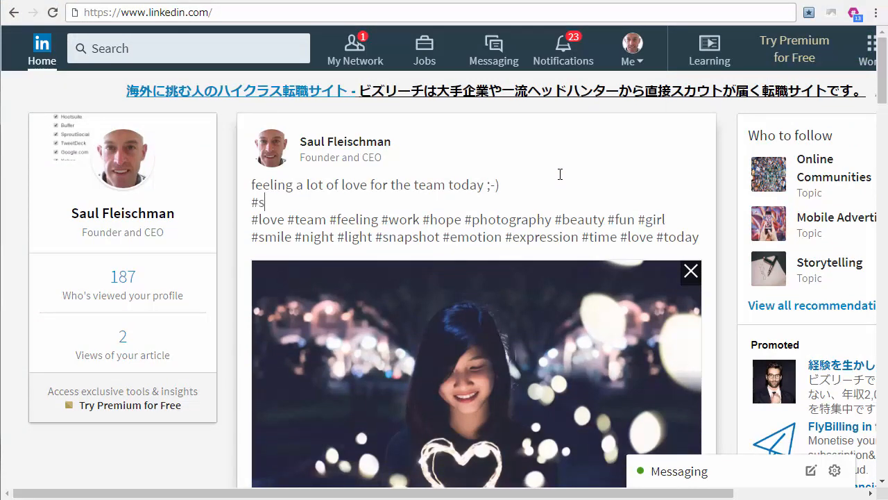
{"action": "type", "text": "eotips"}
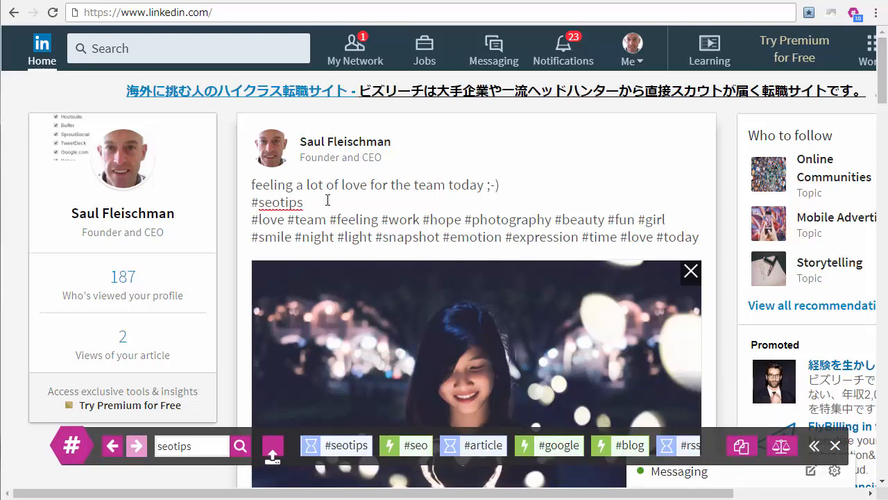
{"action": "mouse_move", "coordinate": [774, 385]}
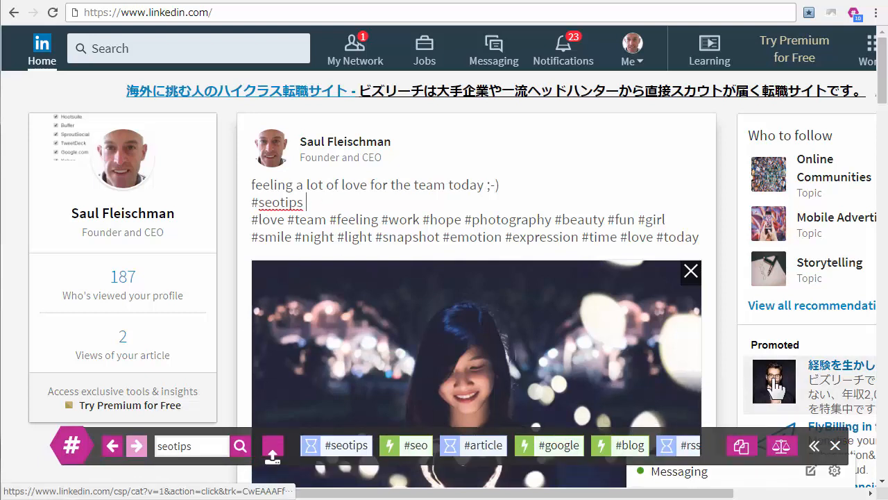
{"action": "right_click", "coordinate": [451, 347]}
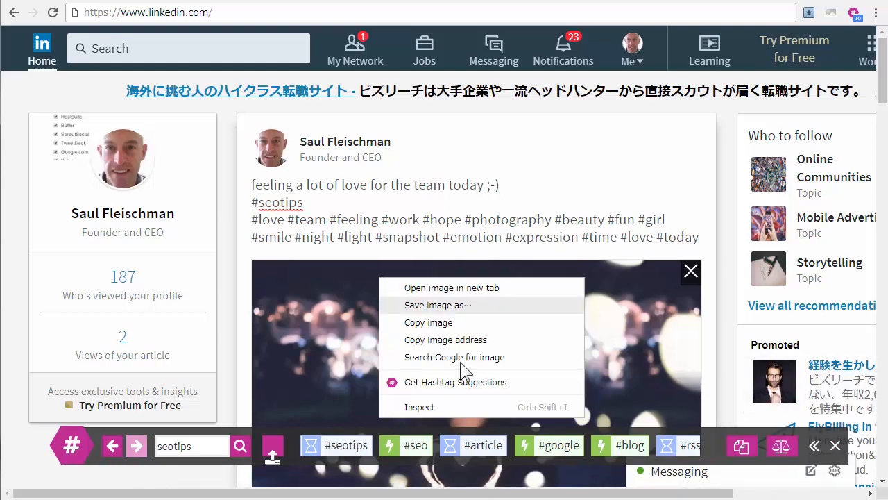